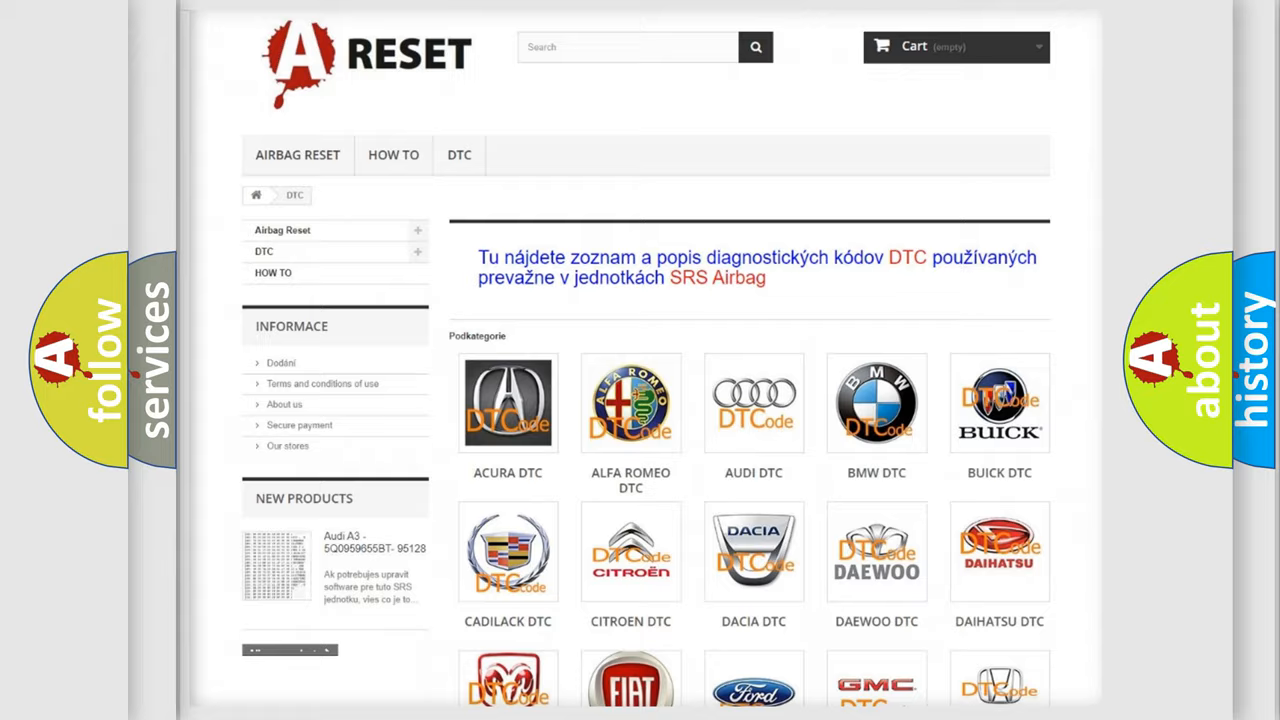
Scroll the DTC catalogue and open the CHEVROLET trouble code category.
scroll("down", 3)
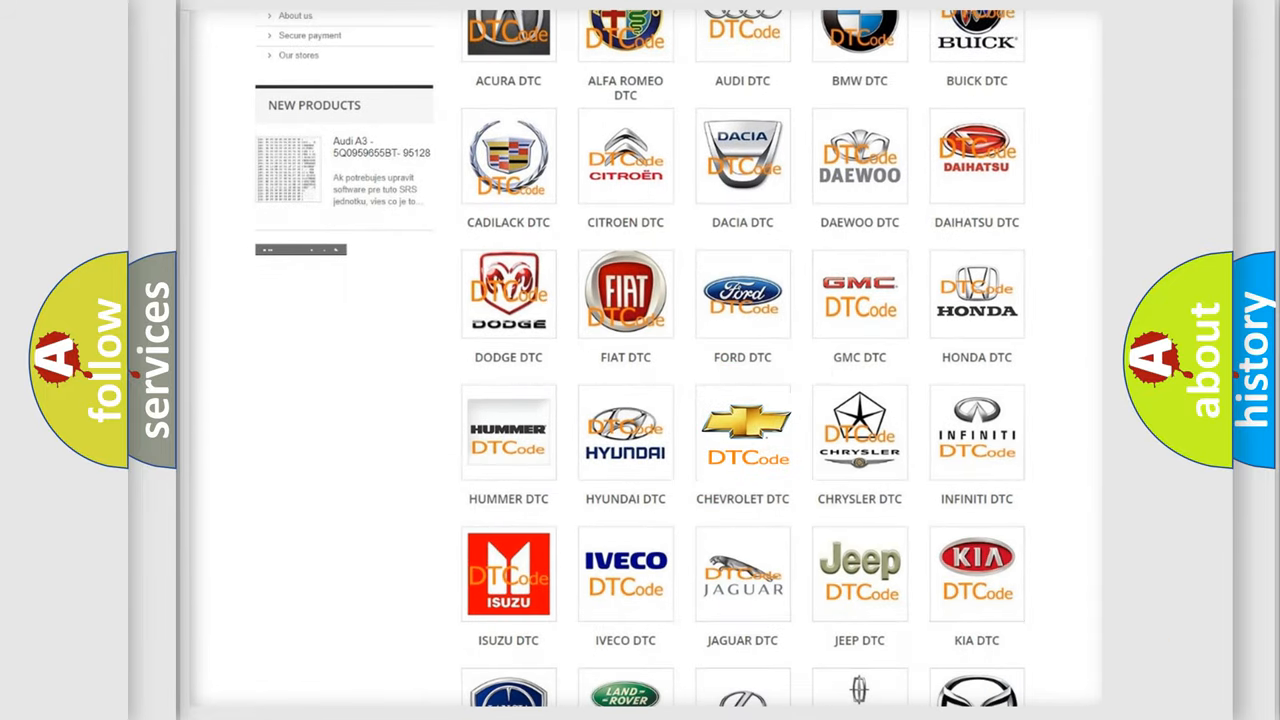
left_click(742, 432)
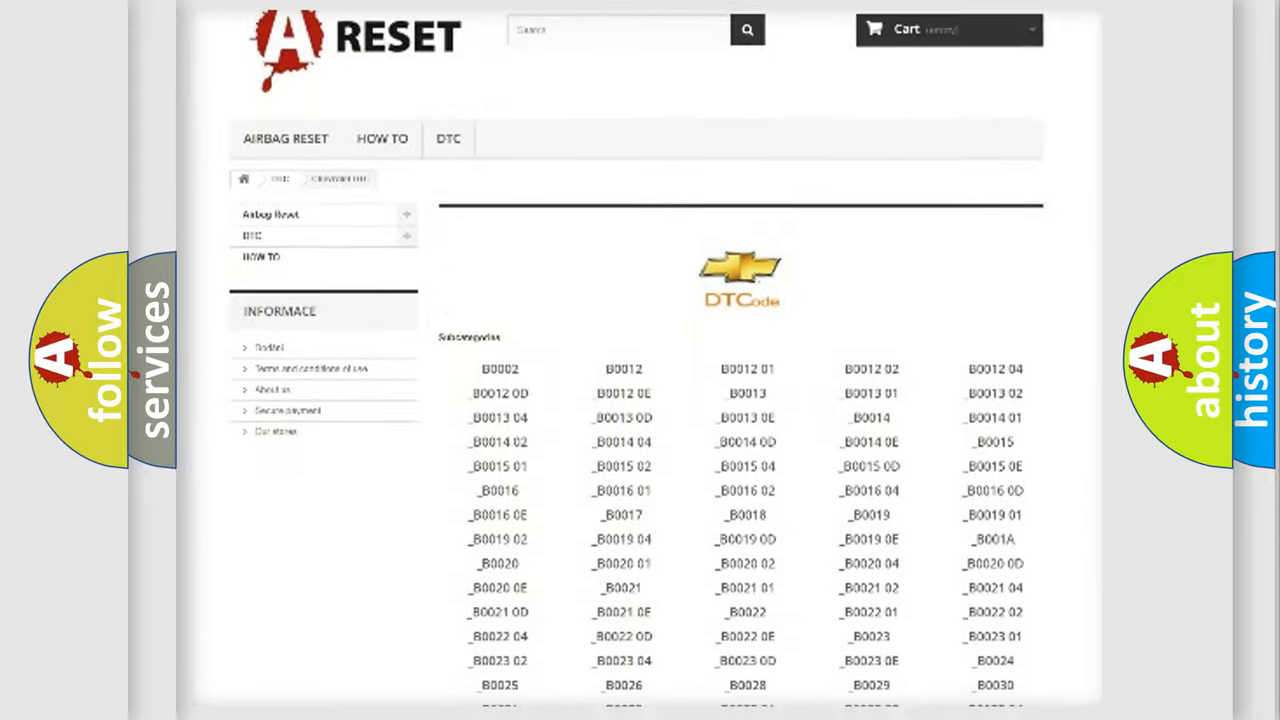
Scroll the Chevrolet code list past the B00 codes to the B1000 range.
scroll("down", 3)
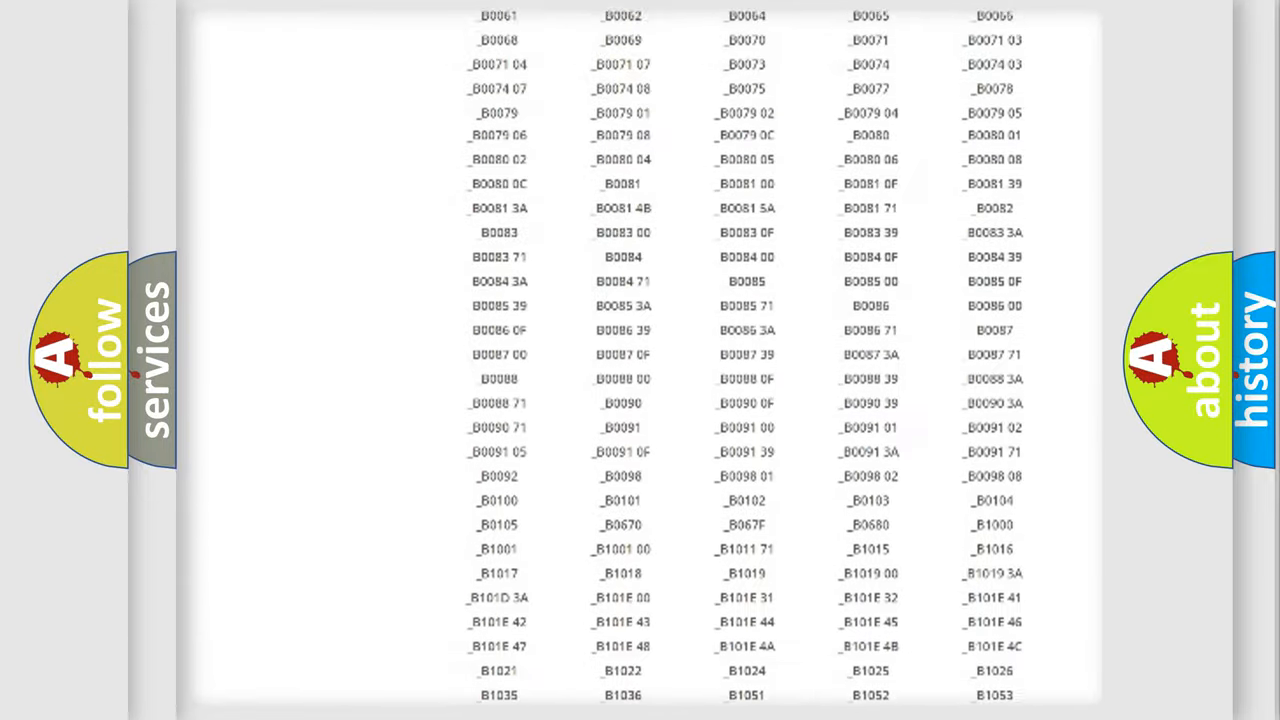
scroll("up", 3)
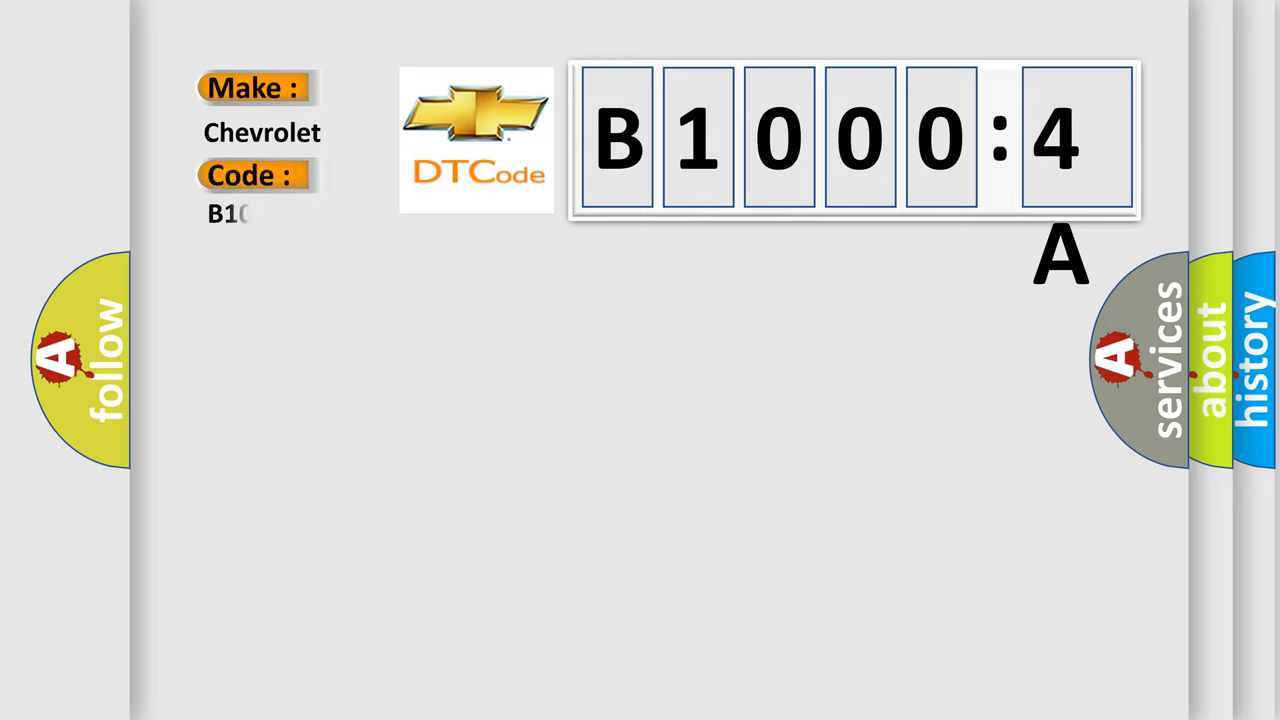
Complete the Chevrolet code as B10004A by entering 0004A after B1.
type("0004A")
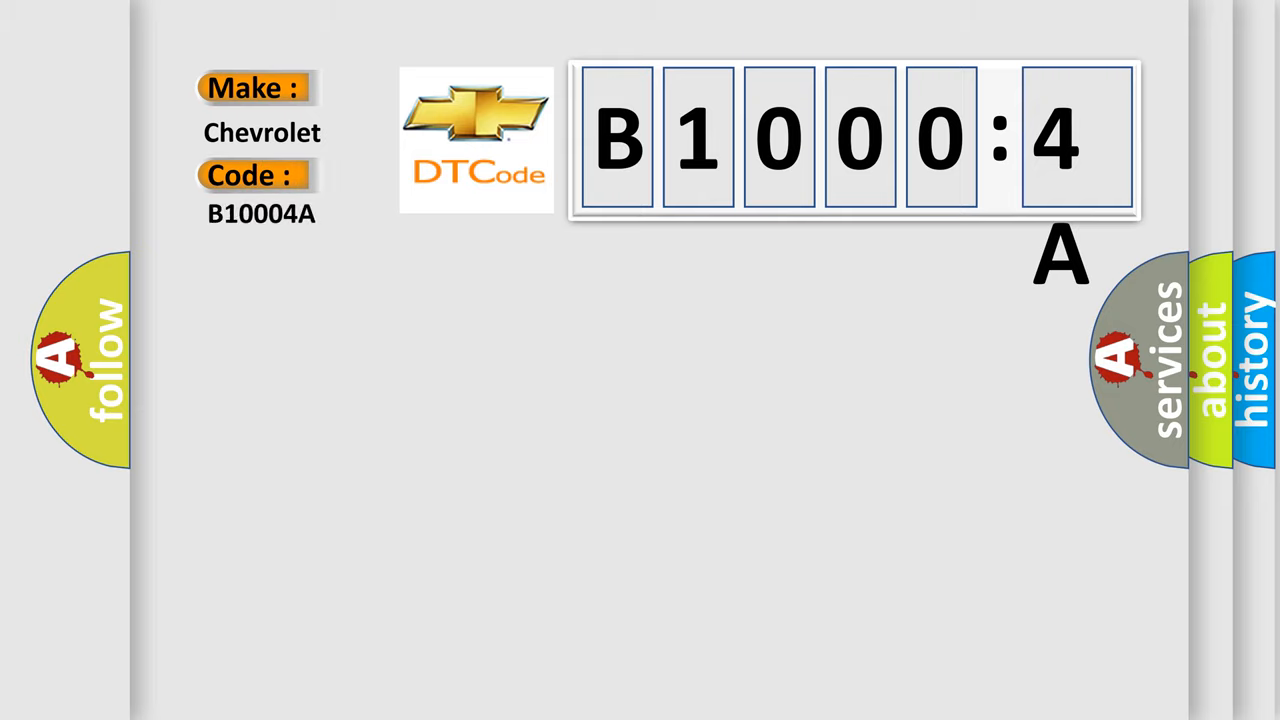